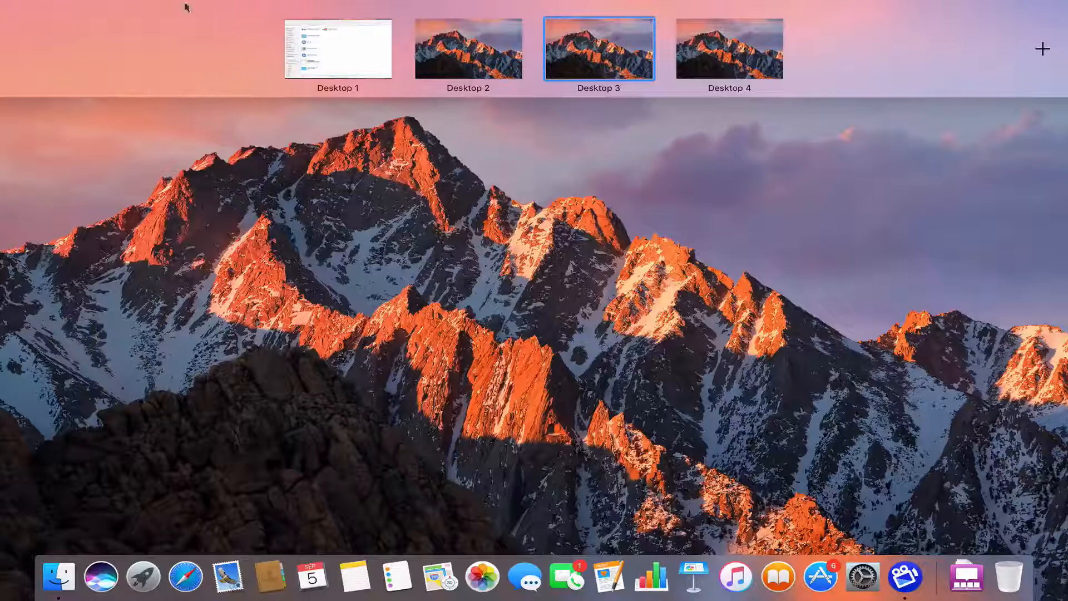
{"action": "mouse_move", "coordinate": [357, 179]}
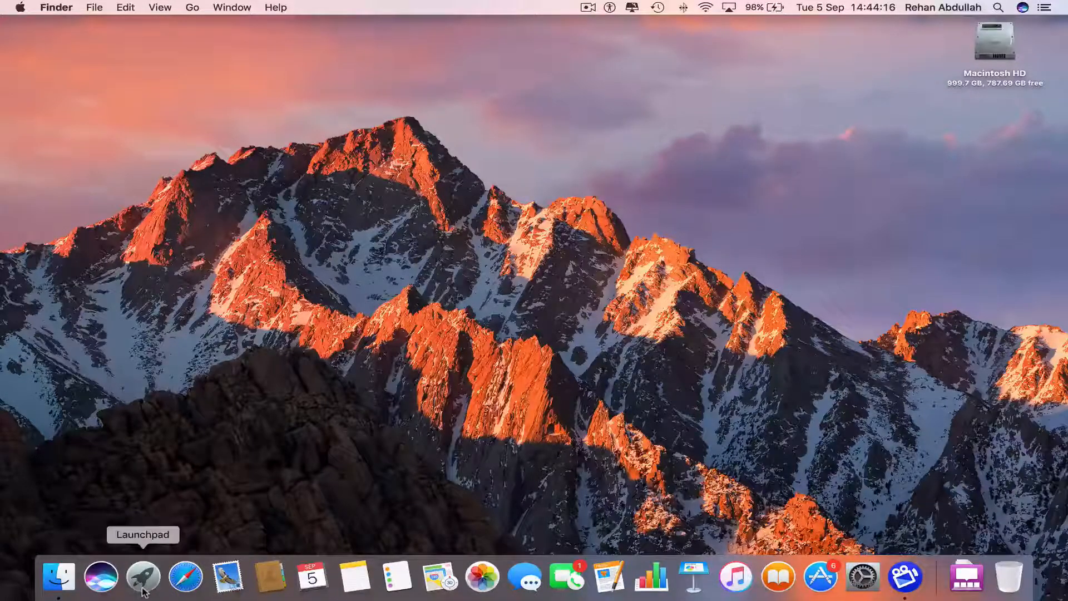
Launch Dashboard from the Launchpad app grid
{"action": "left_click", "coordinate": [143, 577]}
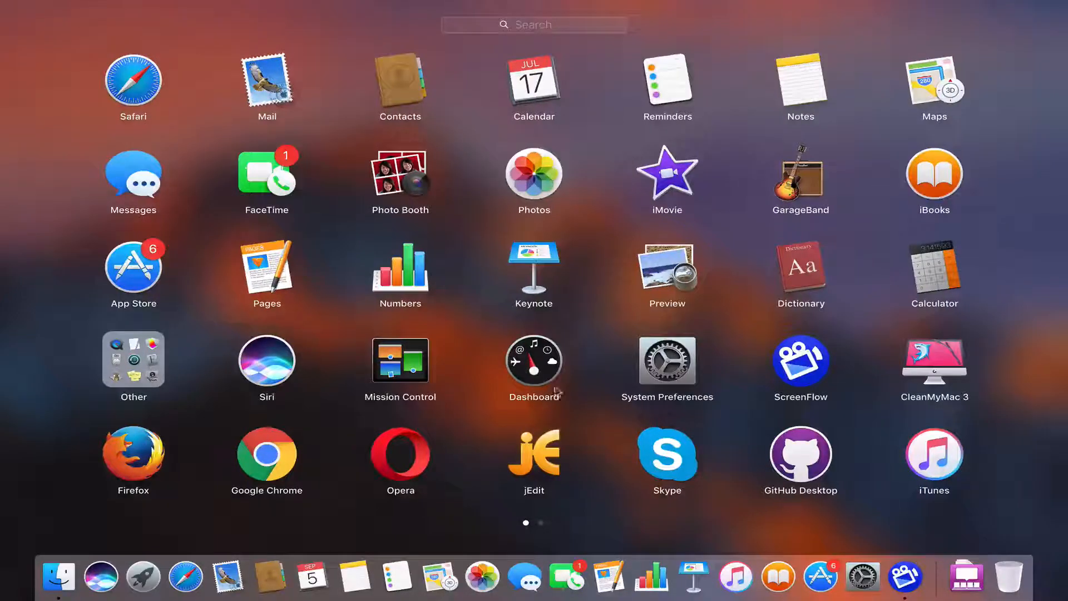
{"action": "left_click", "coordinate": [534, 360]}
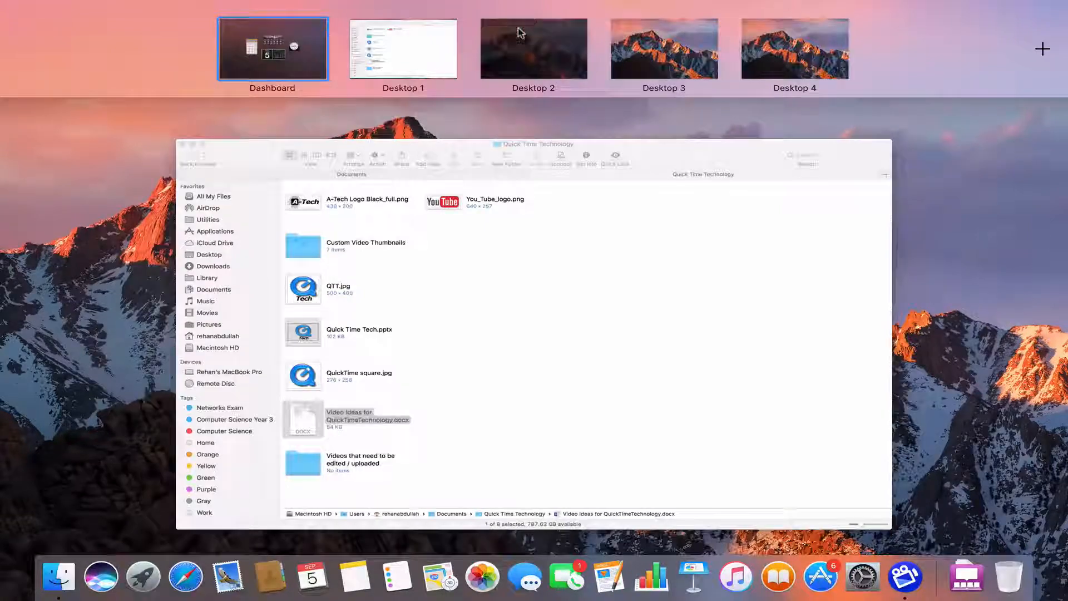
Switch to Desktop 2, then to the Dashboard space with its four default widgets
{"action": "left_click", "coordinate": [533, 48]}
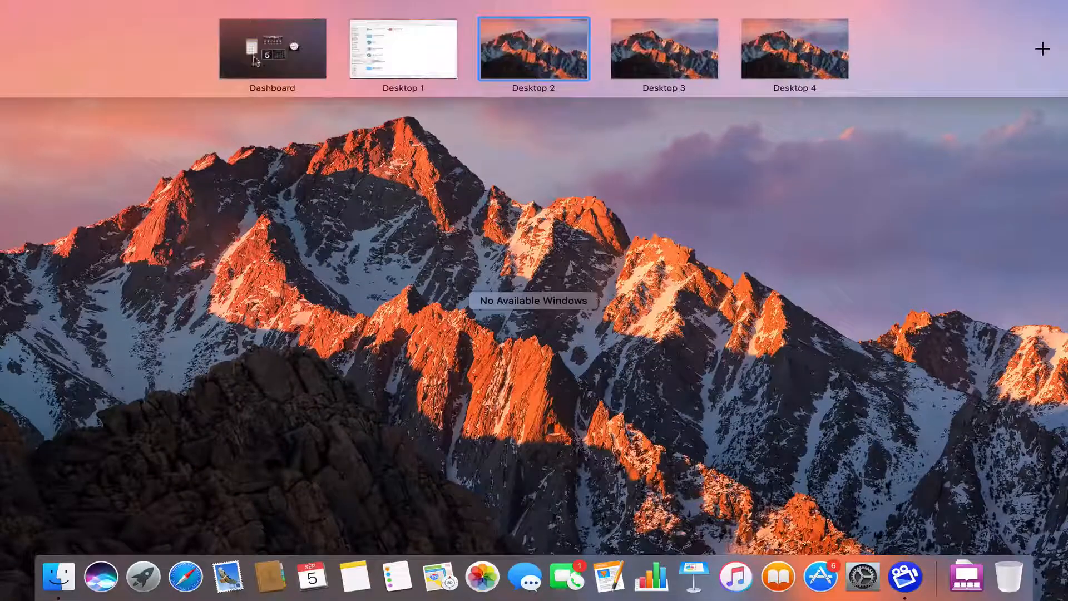
{"action": "left_click", "coordinate": [272, 48]}
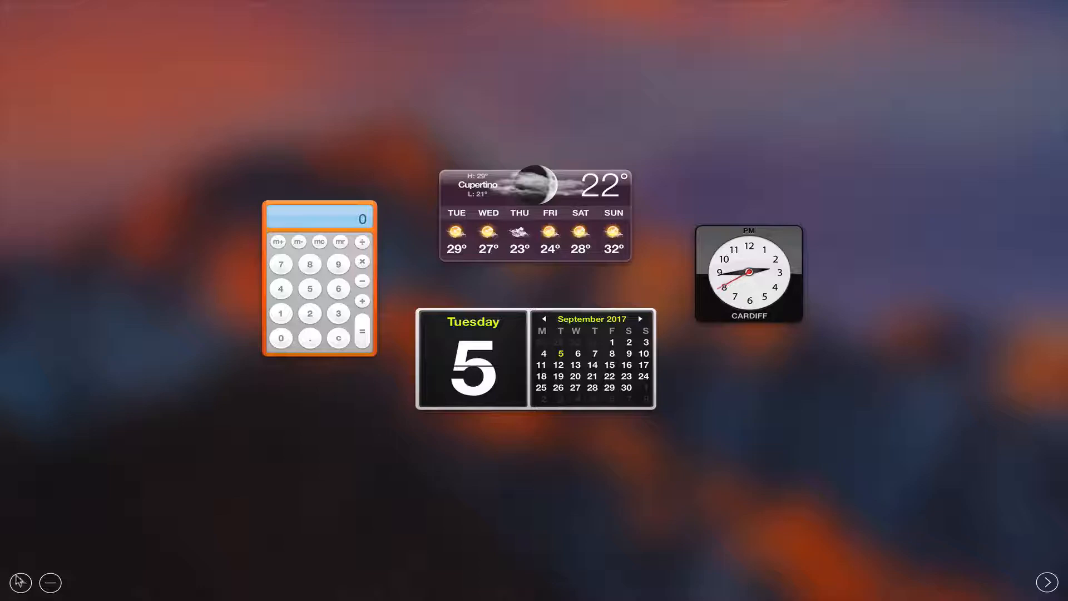
Add Stickies and Stocks from the widget gallery to the Dashboard
{"action": "left_click", "coordinate": [20, 583]}
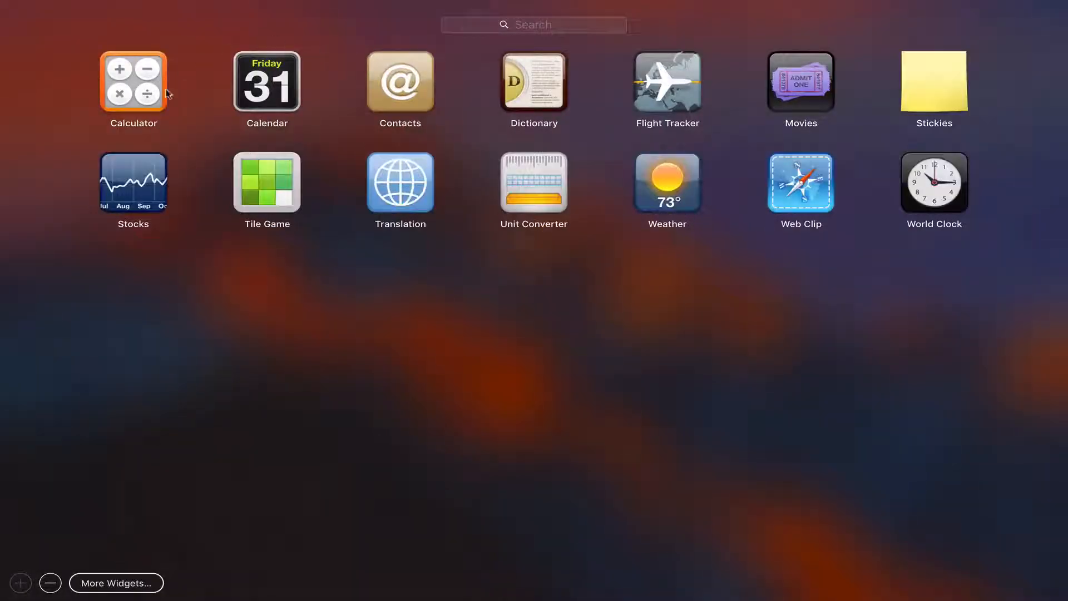
{"action": "mouse_move", "coordinate": [934, 82]}
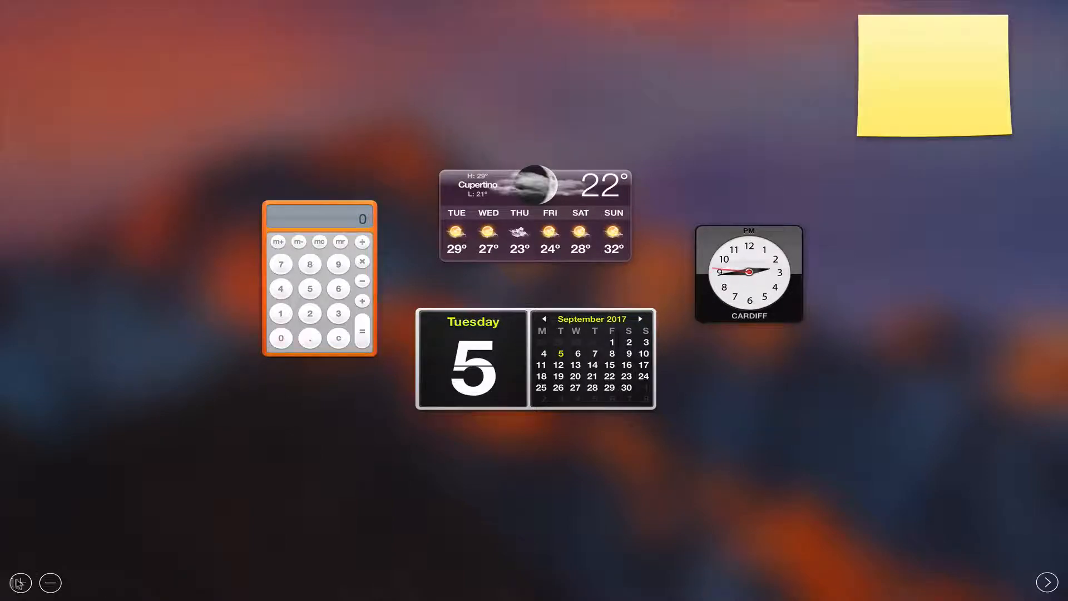
{"action": "left_click", "coordinate": [20, 582]}
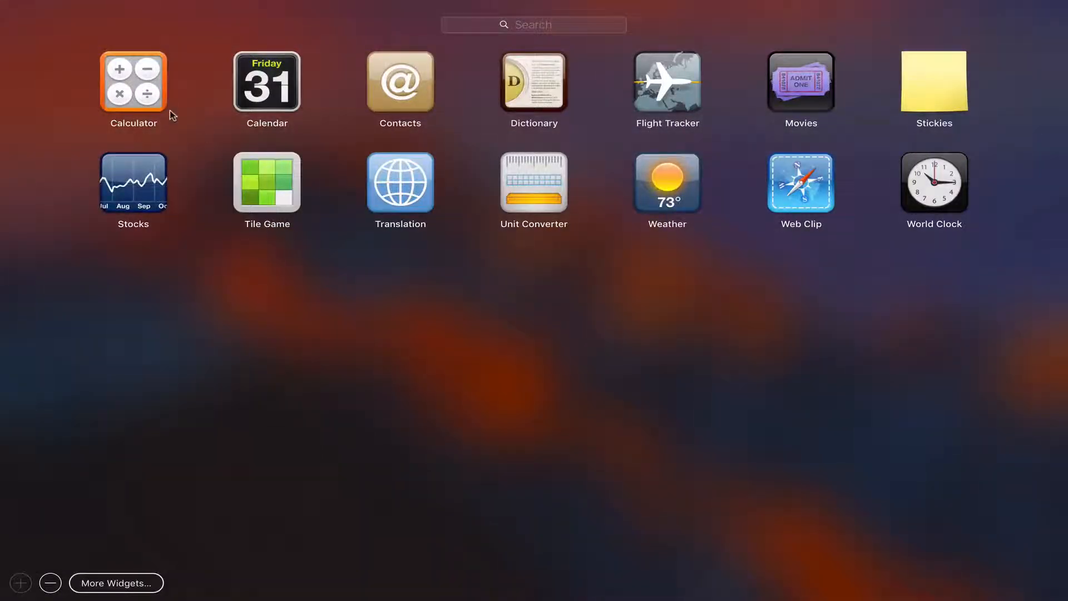
{"action": "left_click", "coordinate": [133, 83]}
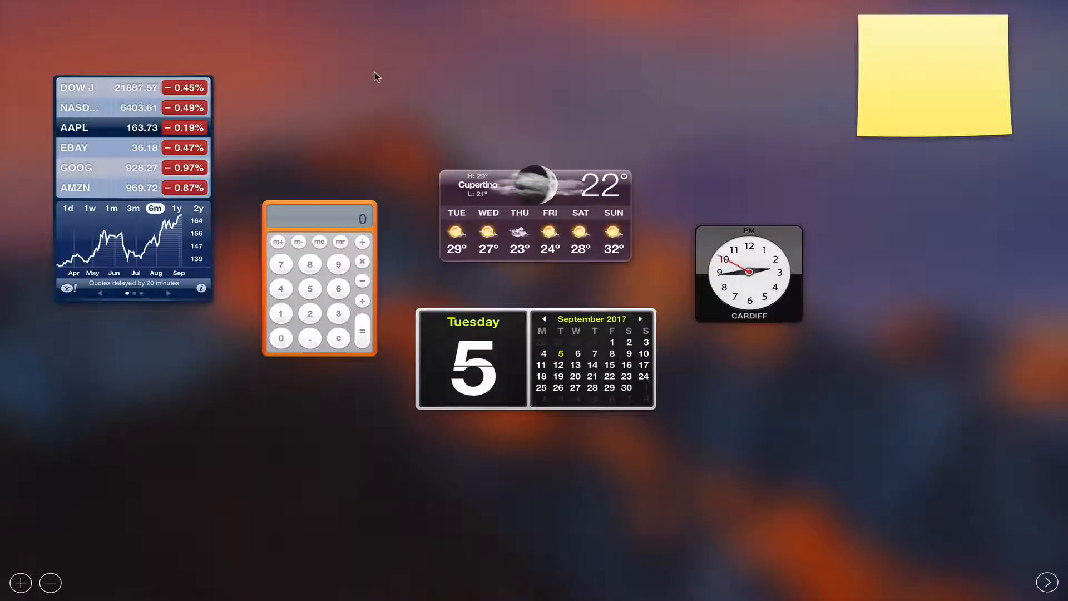